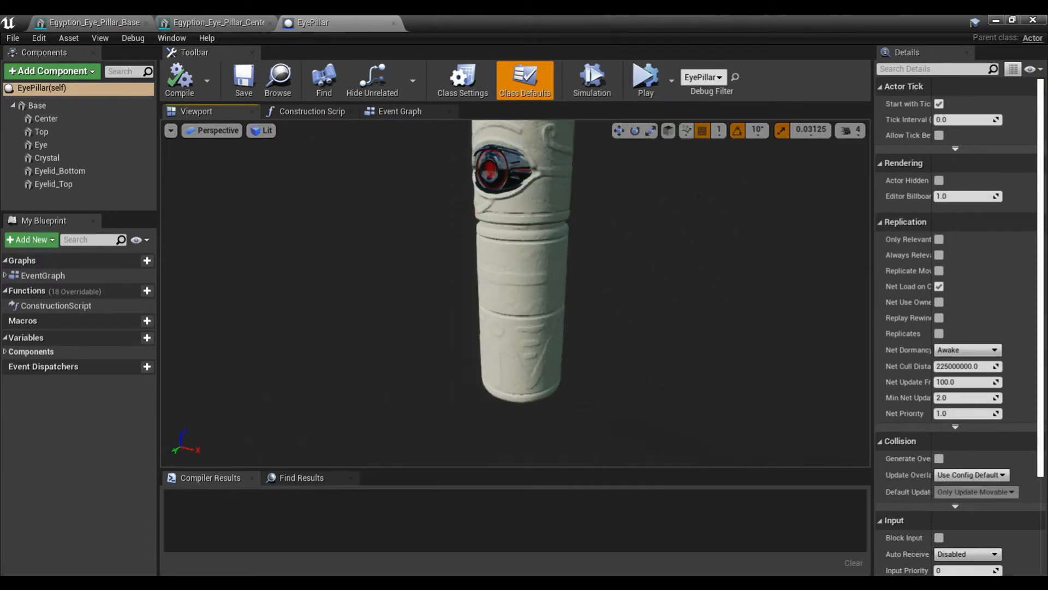
# - Select the Top component of the EyePillar to show its details
pyautogui.click(42, 132)
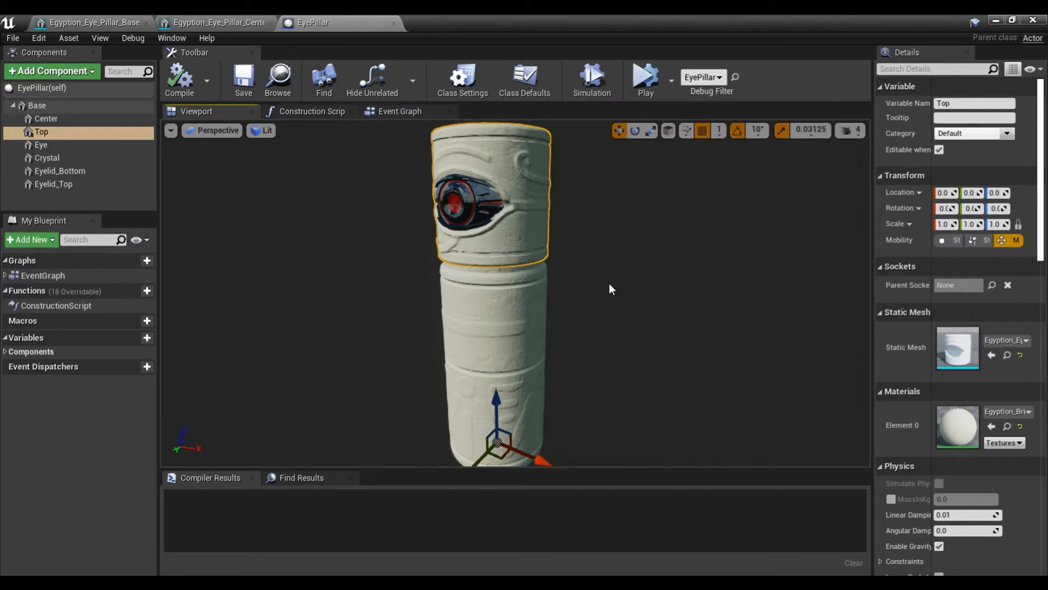
pyautogui.moveTo(532, 215)
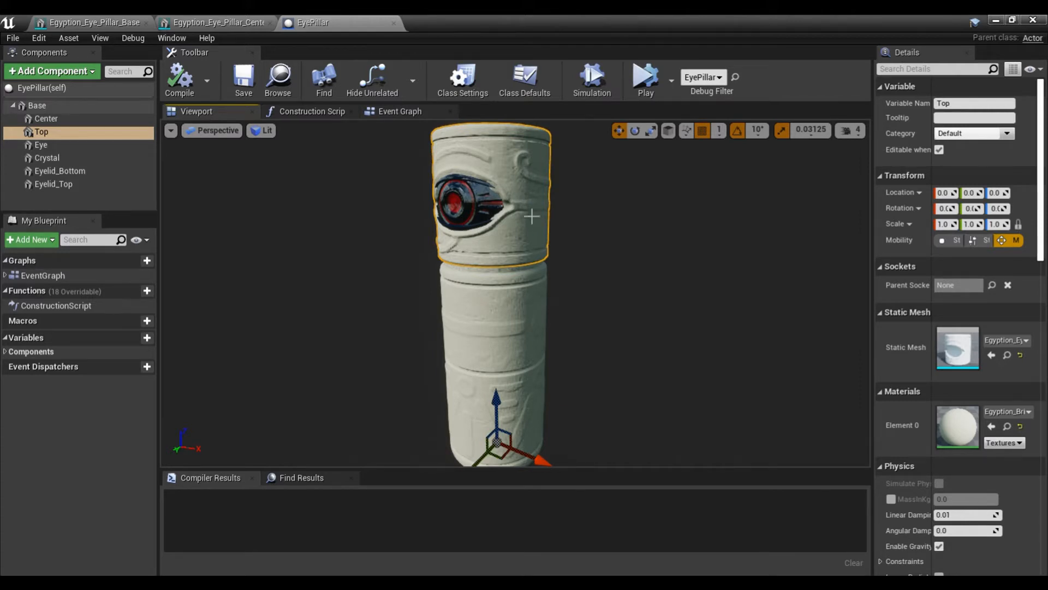
pyautogui.moveTo(633, 259)
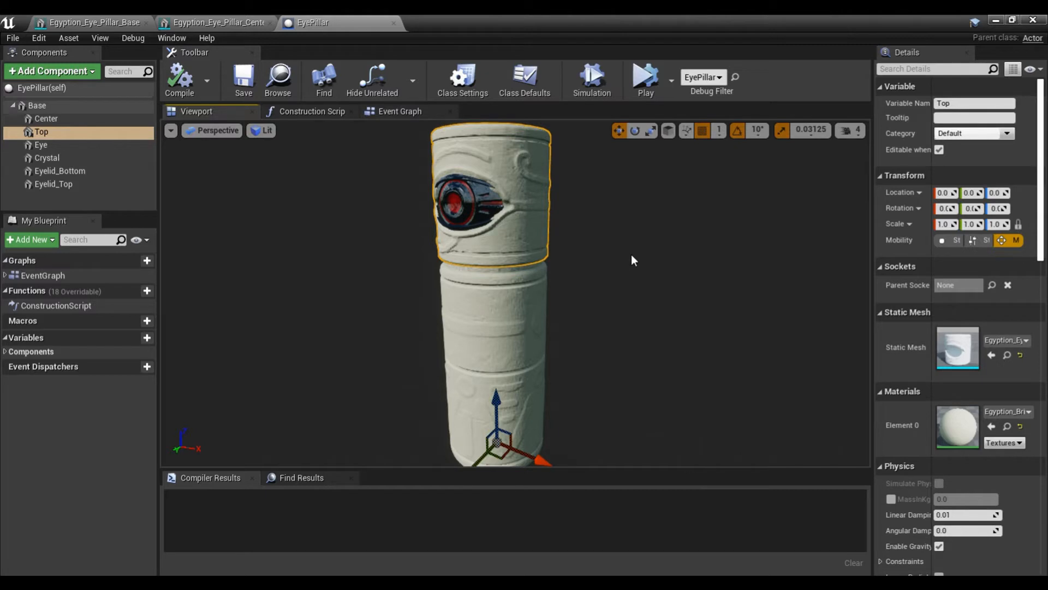
pyautogui.moveTo(608, 264)
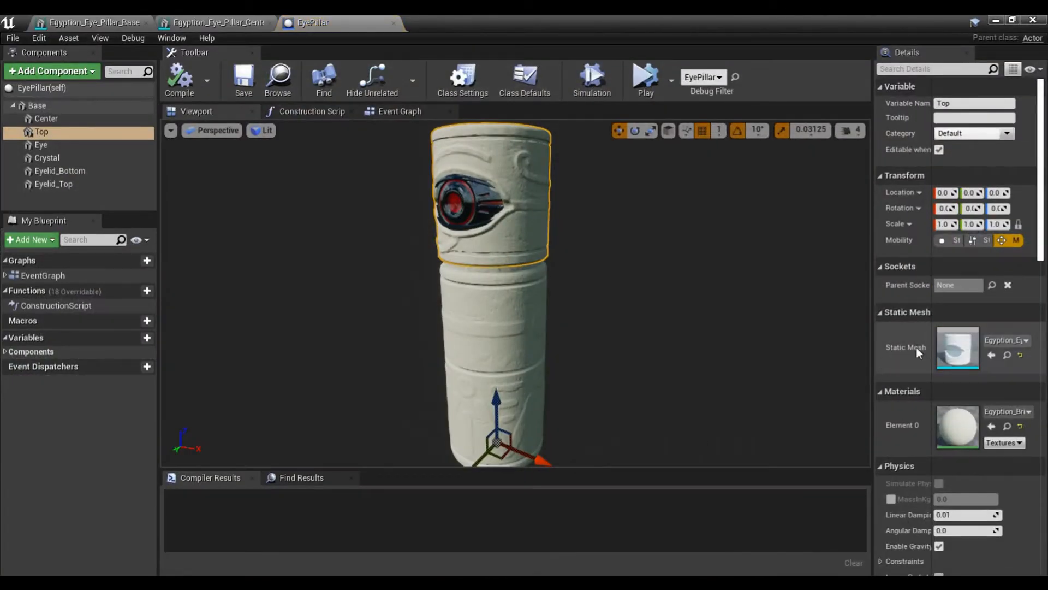
pyautogui.moveTo(958, 347)
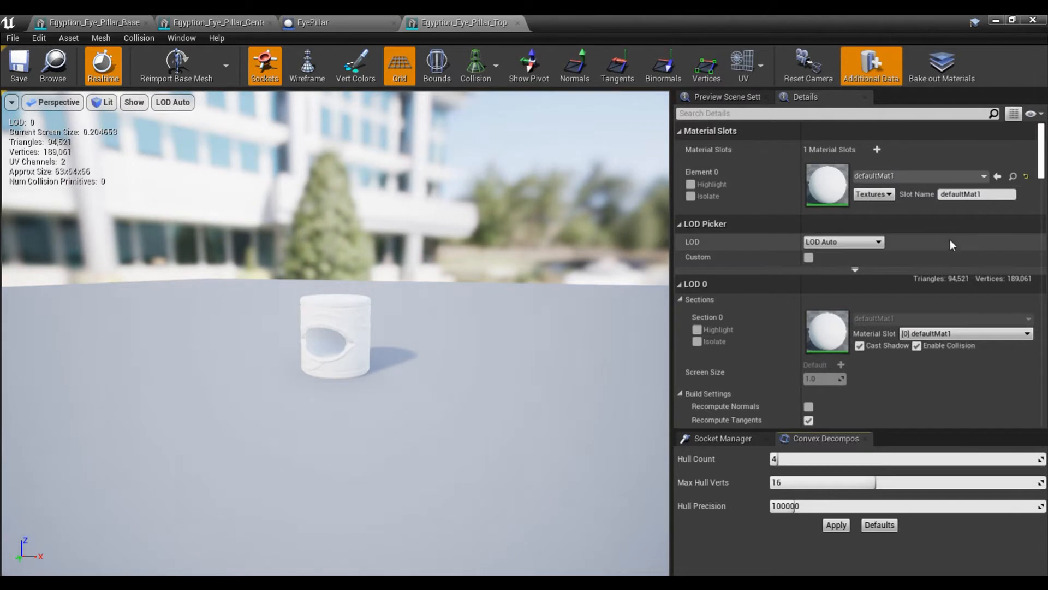
# - Scroll the Egyption_Eye_Pillar_Top mesh details down to its import transform settings
pyautogui.scroll(-3)
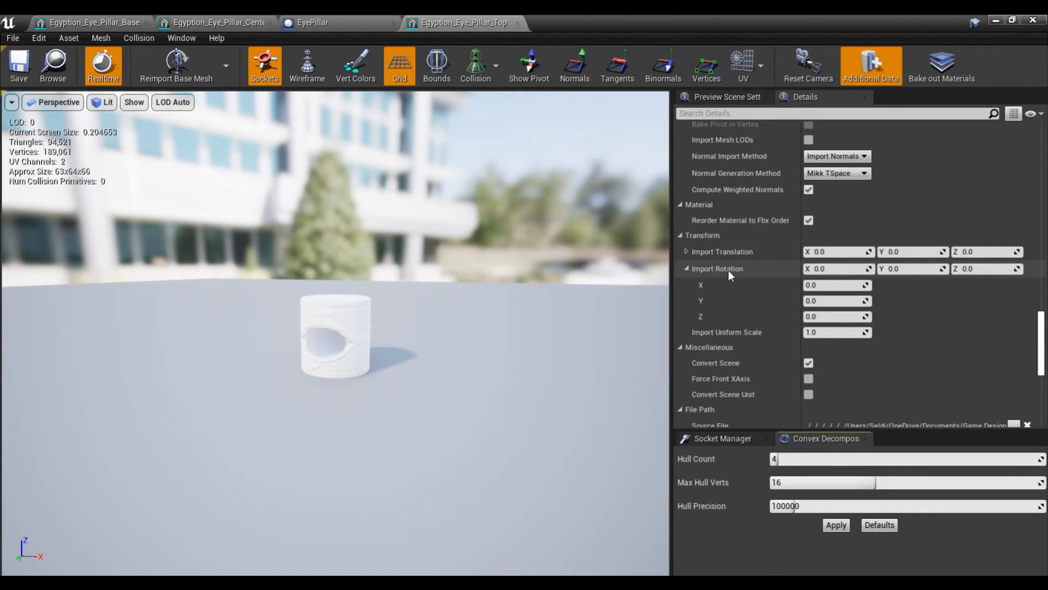
# - Enter -90° in the Z import rotation of the Top pillar mesh
pyautogui.click(835, 268)
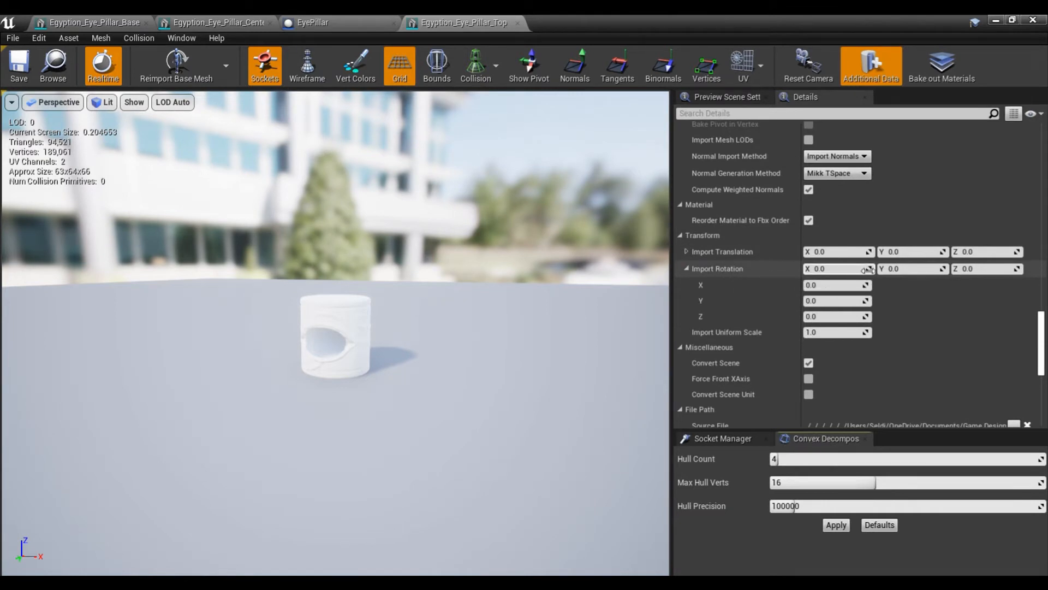
pyautogui.moveTo(943, 268)
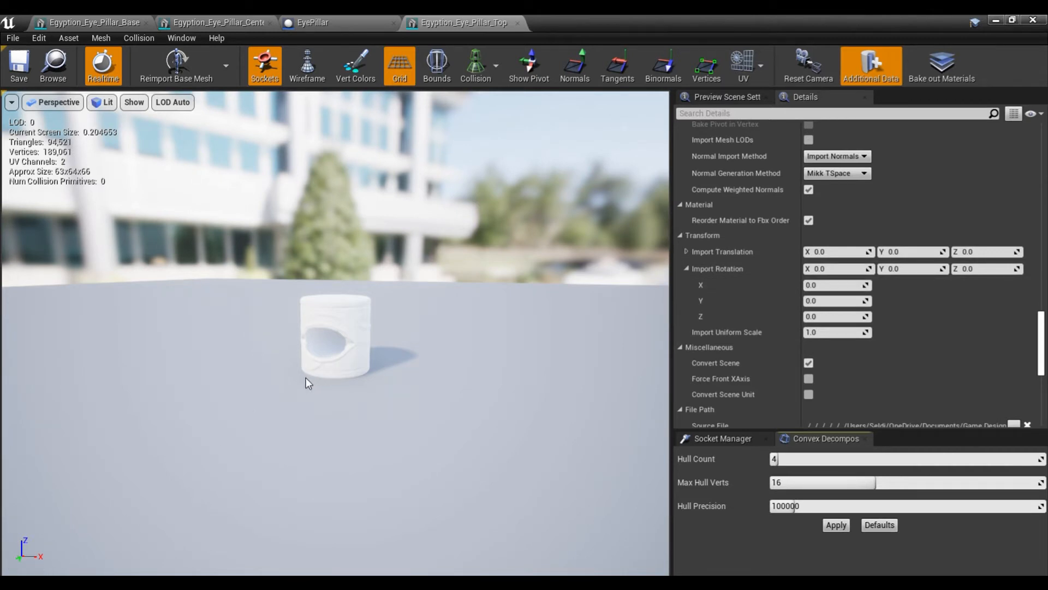
pyautogui.moveTo(42, 564)
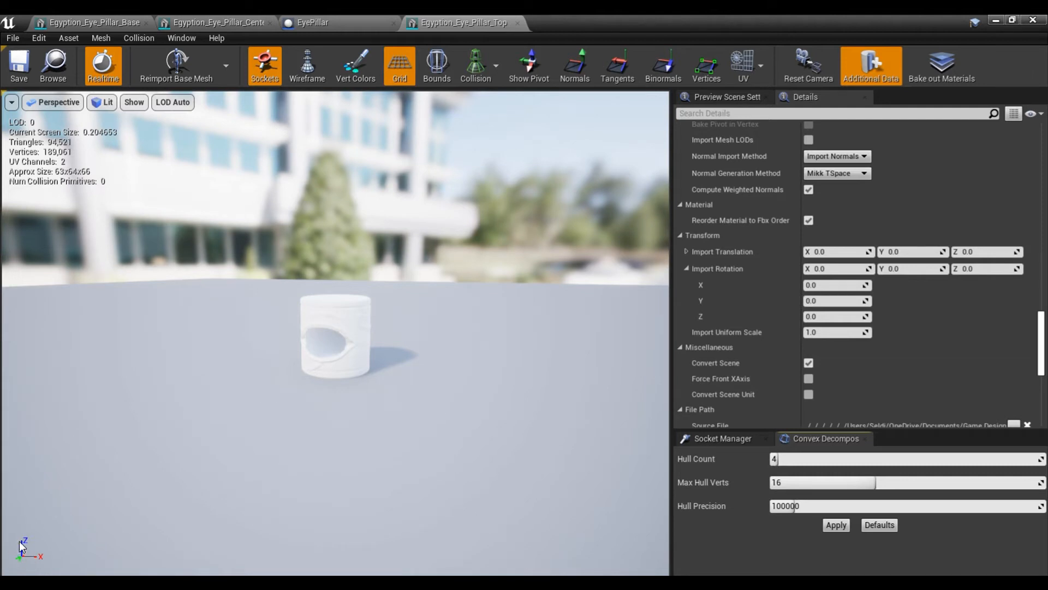
pyautogui.moveTo(38, 539)
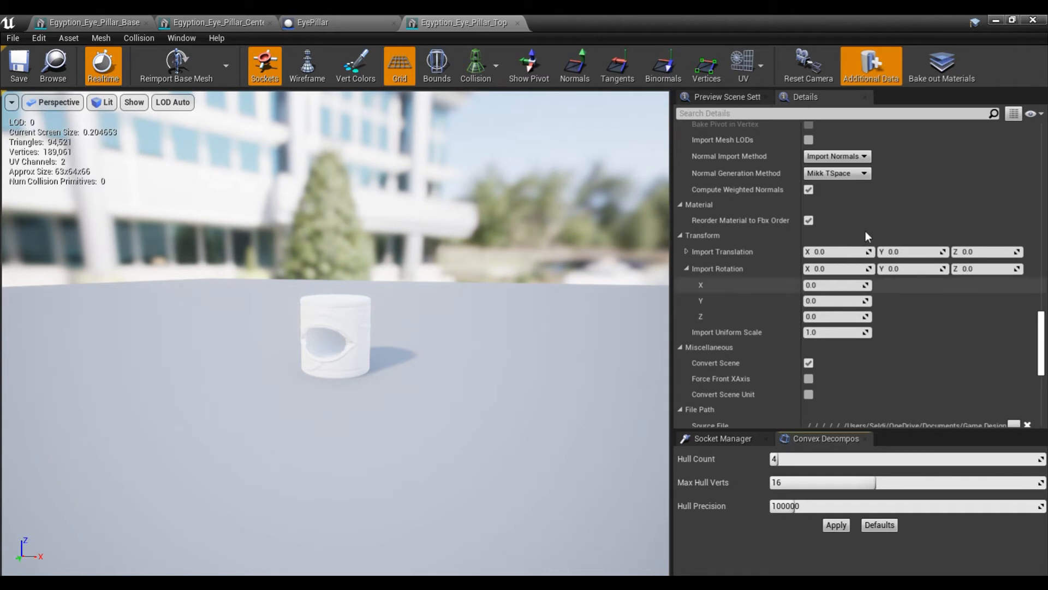
pyautogui.click(982, 269)
pyautogui.write('-90')
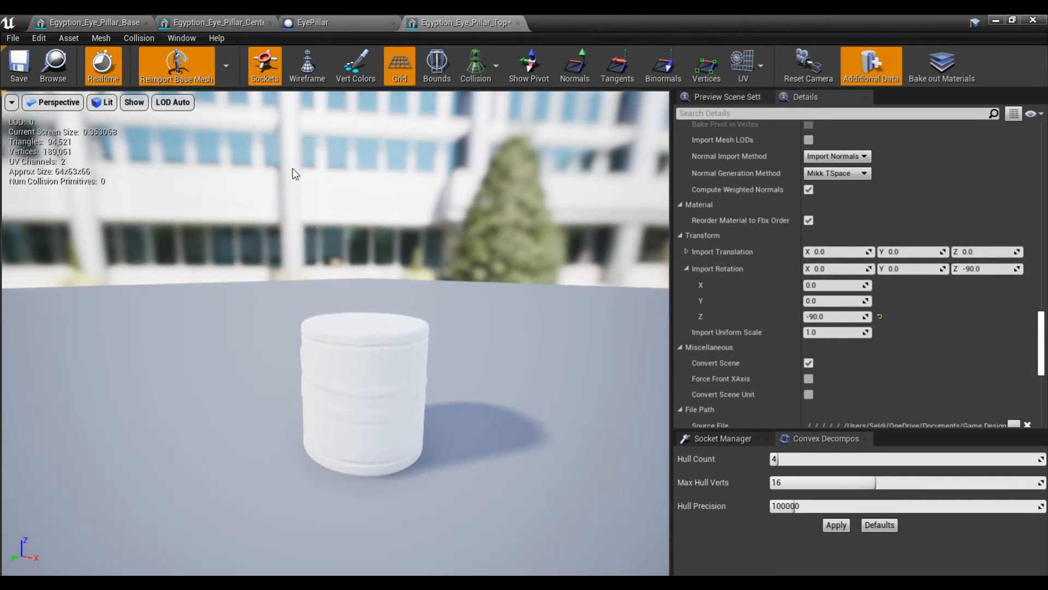
# - Reimport the Top pillar mesh with the new rotation and move to the next eye mesh editor
pyautogui.click(177, 64)
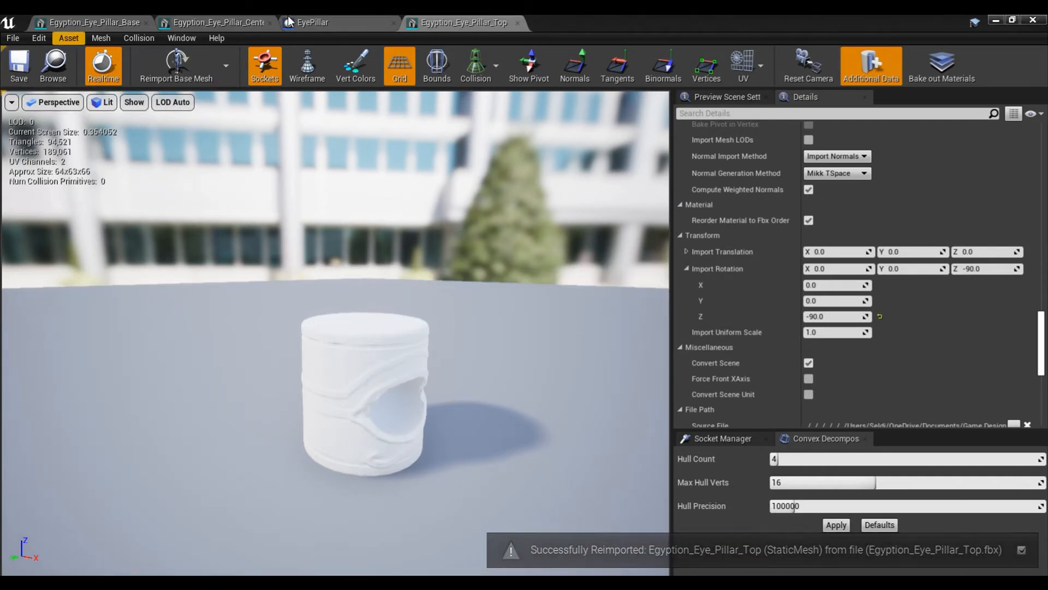
pyautogui.click(311, 21)
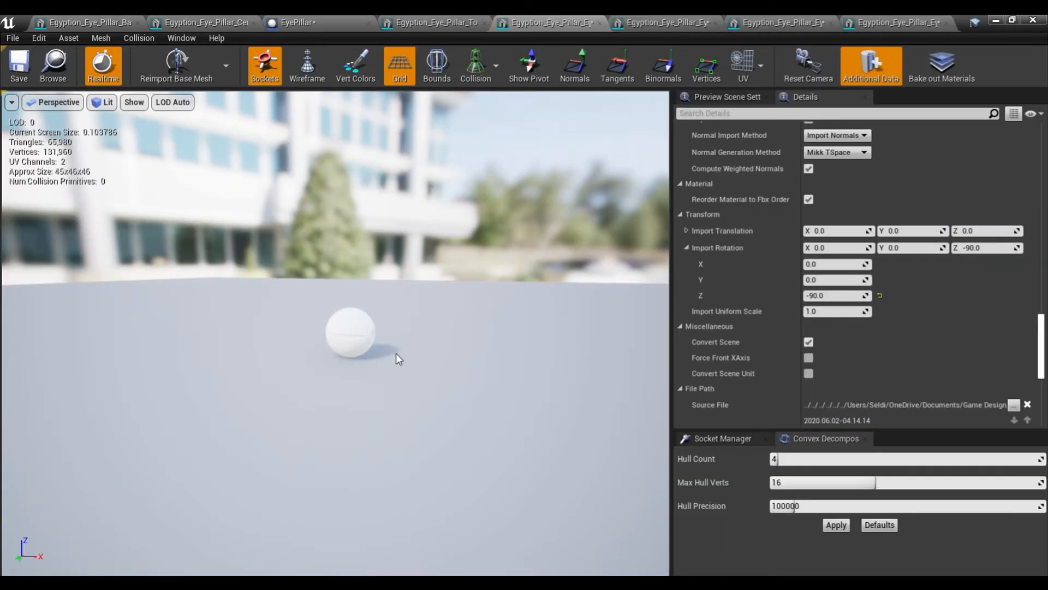
pyautogui.moveTo(411, 328)
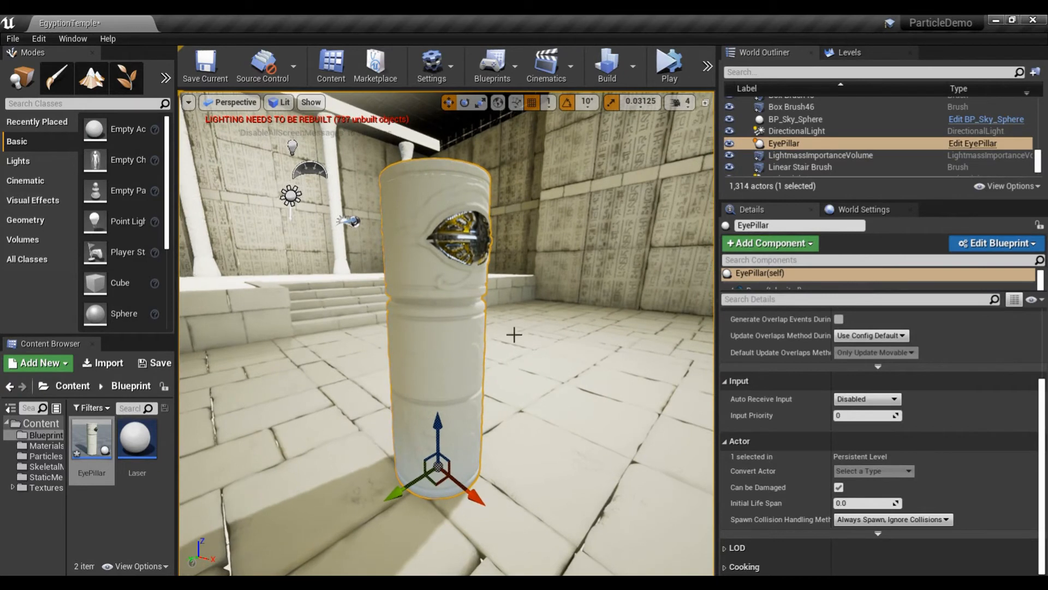
pyautogui.moveTo(381, 327)
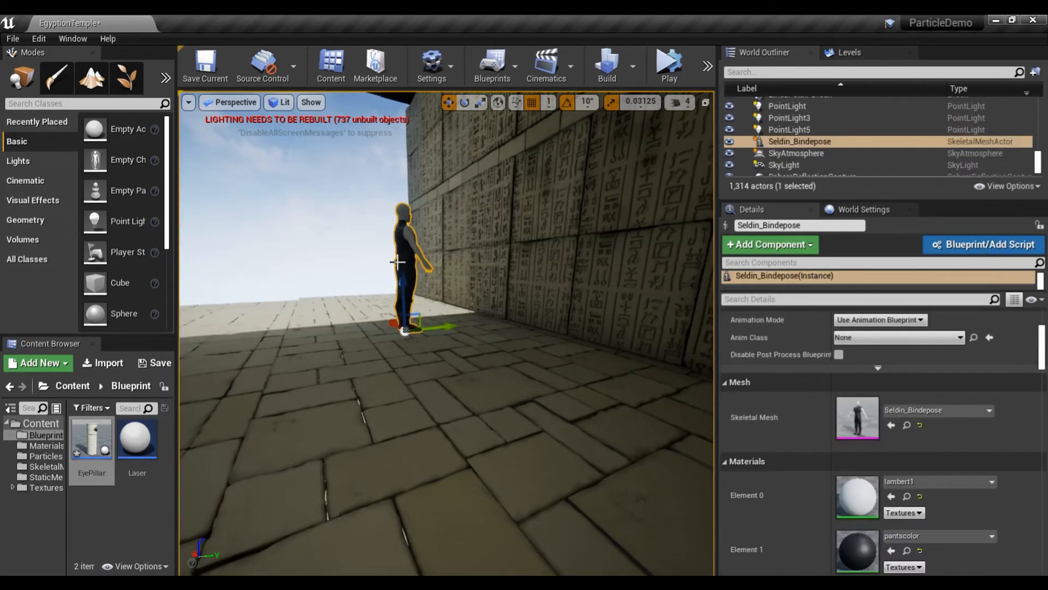
# - Open the Seldin_Bindepose skeletal mesh from the selected character
pyautogui.click(858, 416)
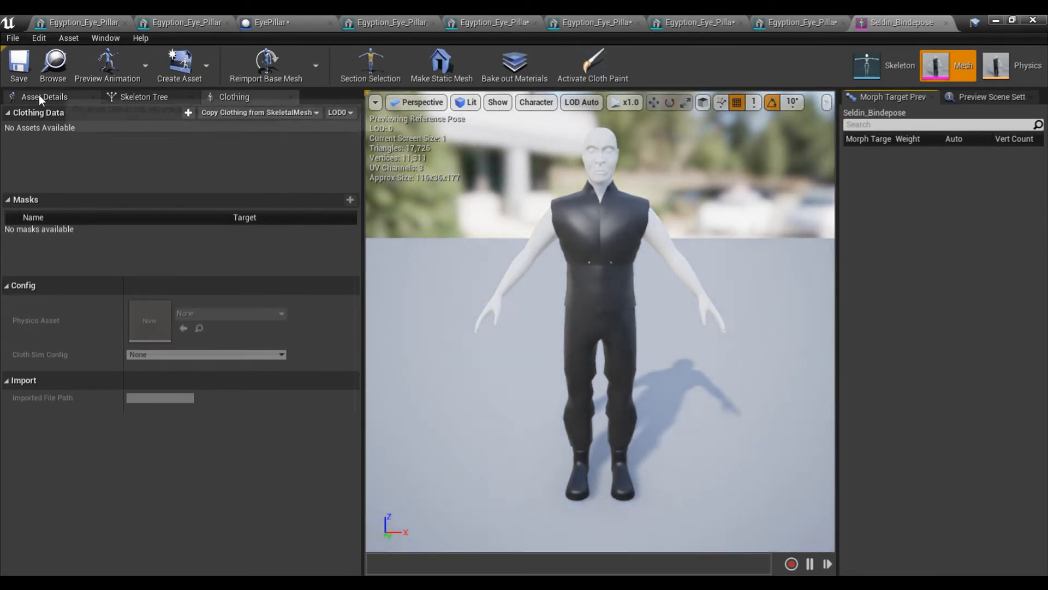
# - In Asset Details, filter by 'rot' and set the character's Z import rotation to -90°
pyautogui.click(44, 96)
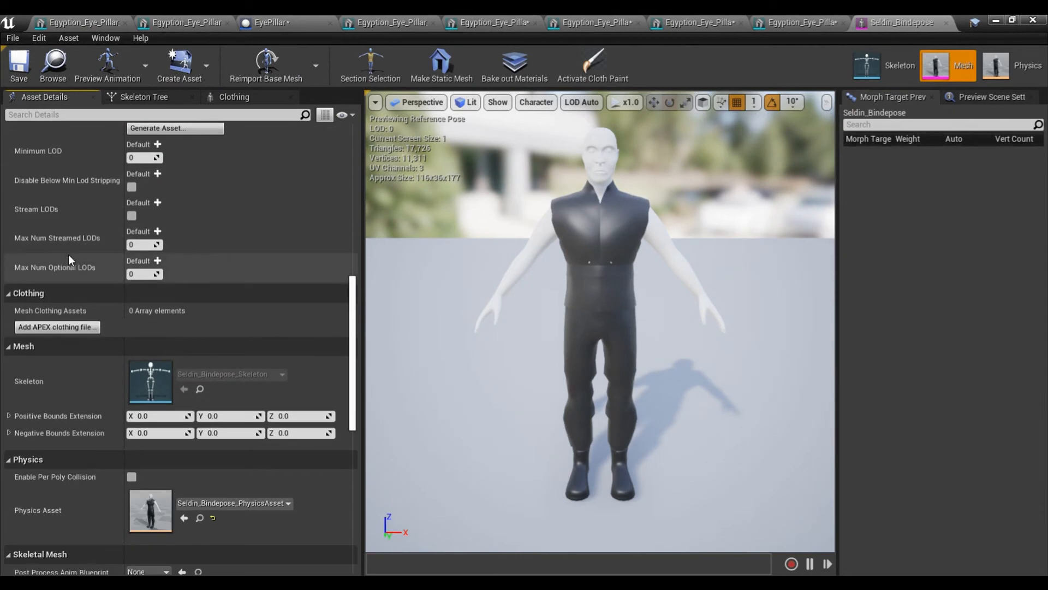
pyautogui.scroll(-3)
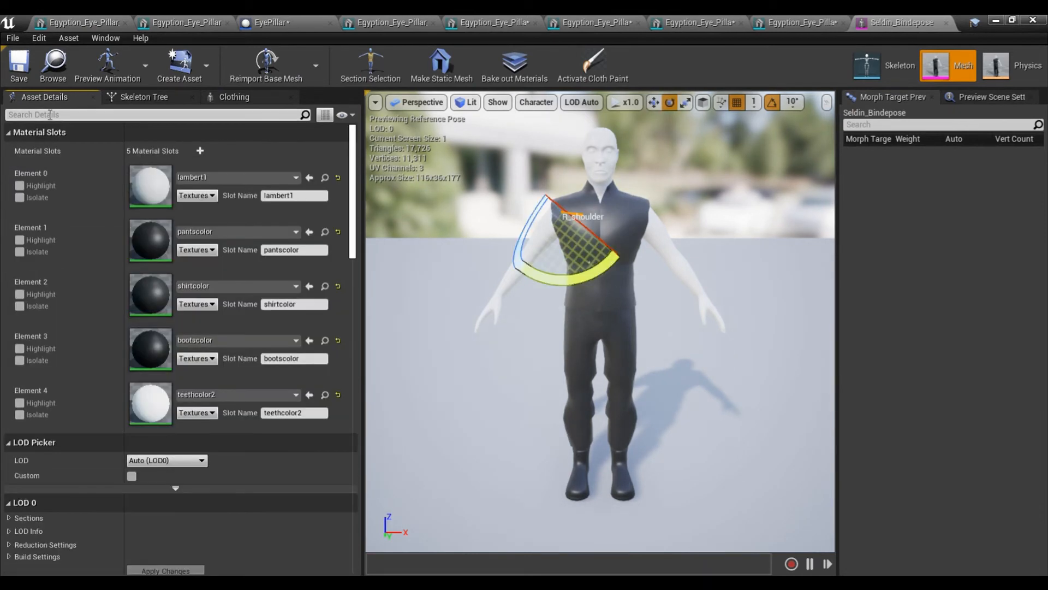
pyautogui.write('rot')
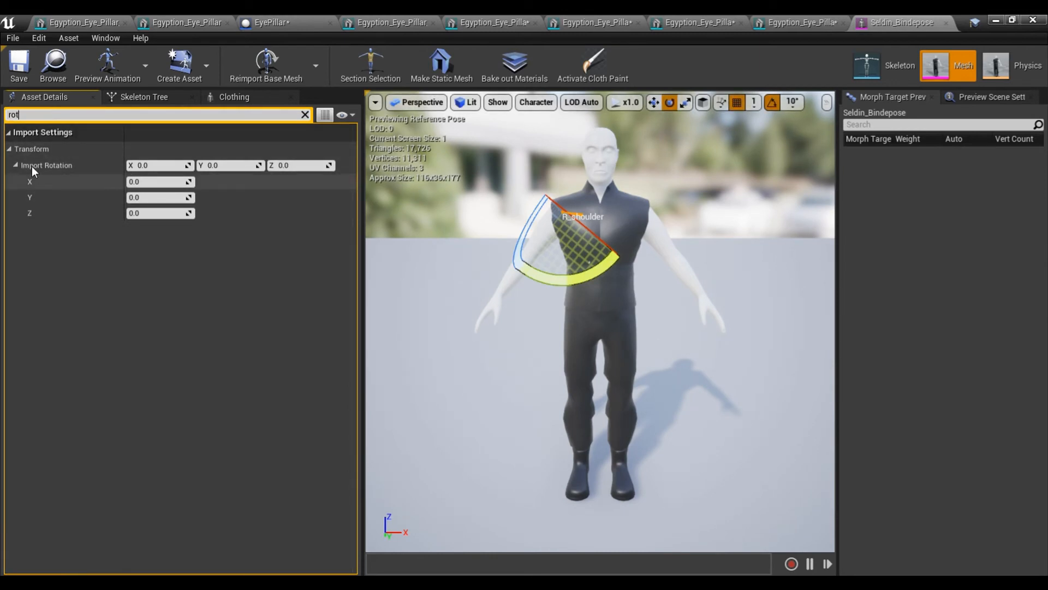
pyautogui.click(300, 165)
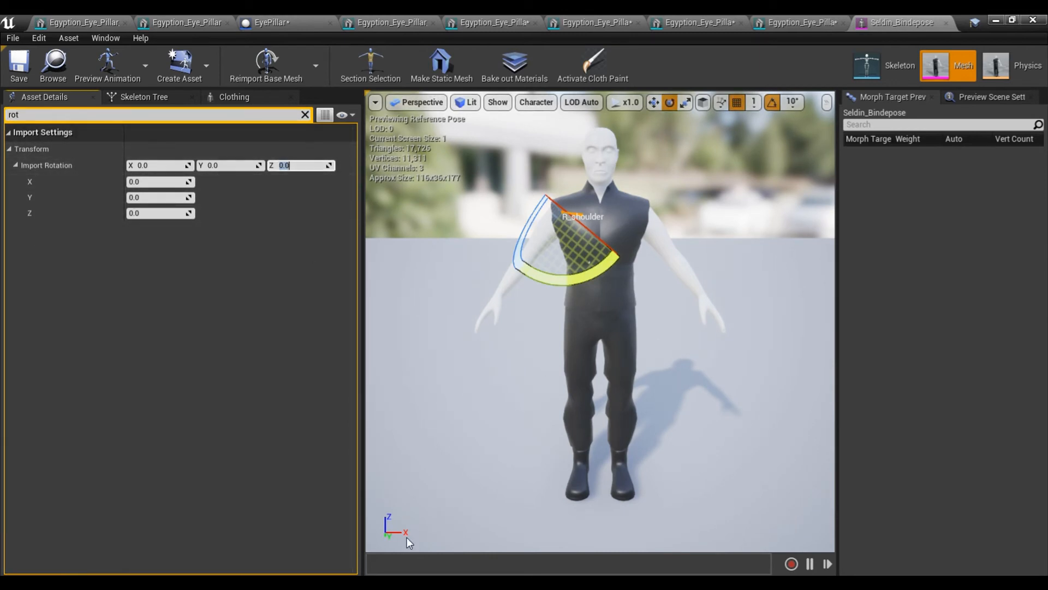
pyautogui.write('-90')
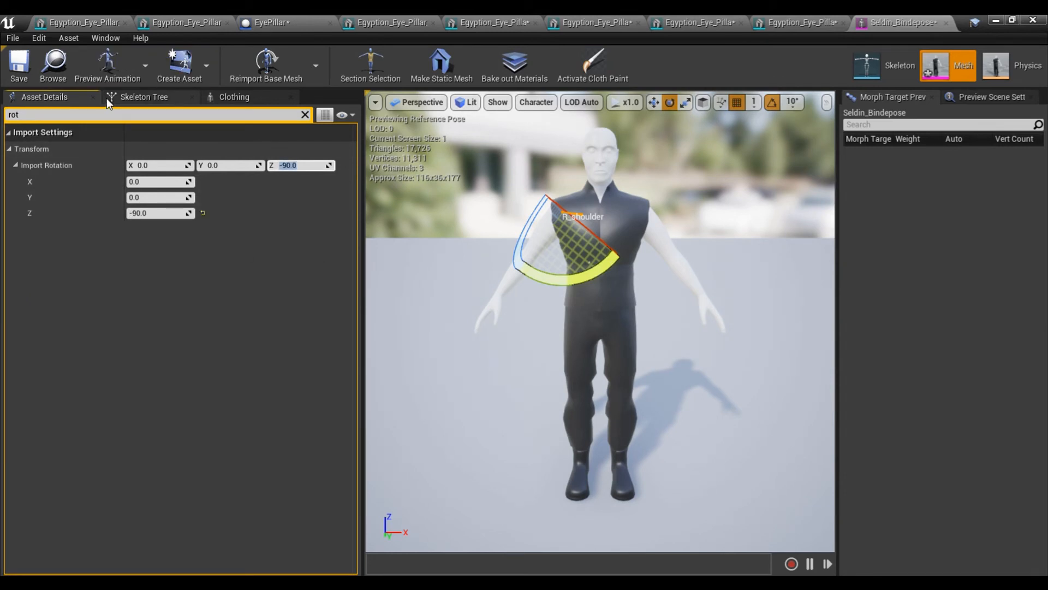
# - Reimport Seldin_Bindepose so the character faces the X axis
pyautogui.click(265, 65)
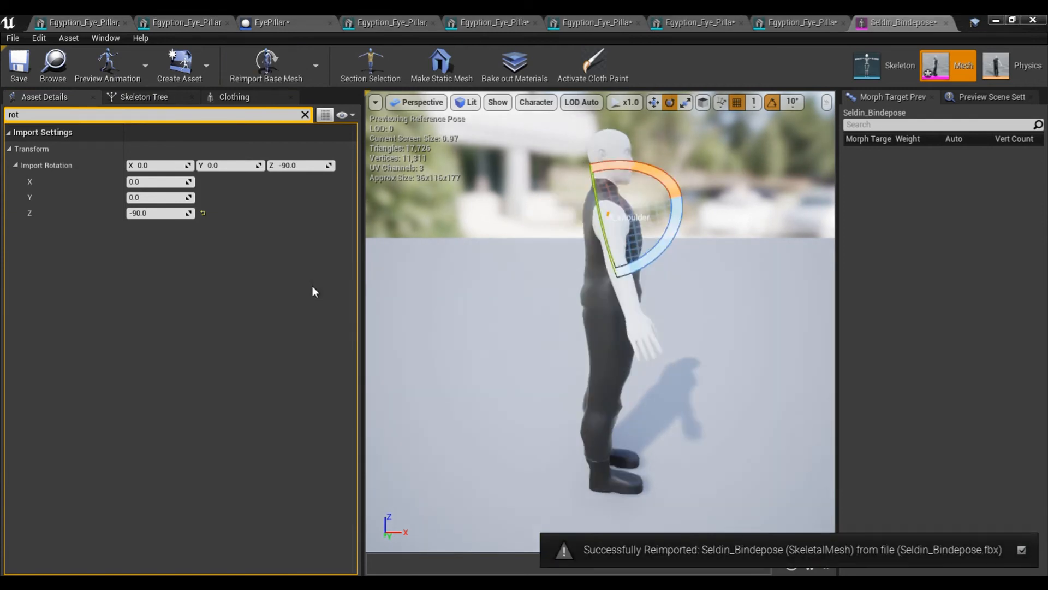
pyautogui.moveTo(525, 386)
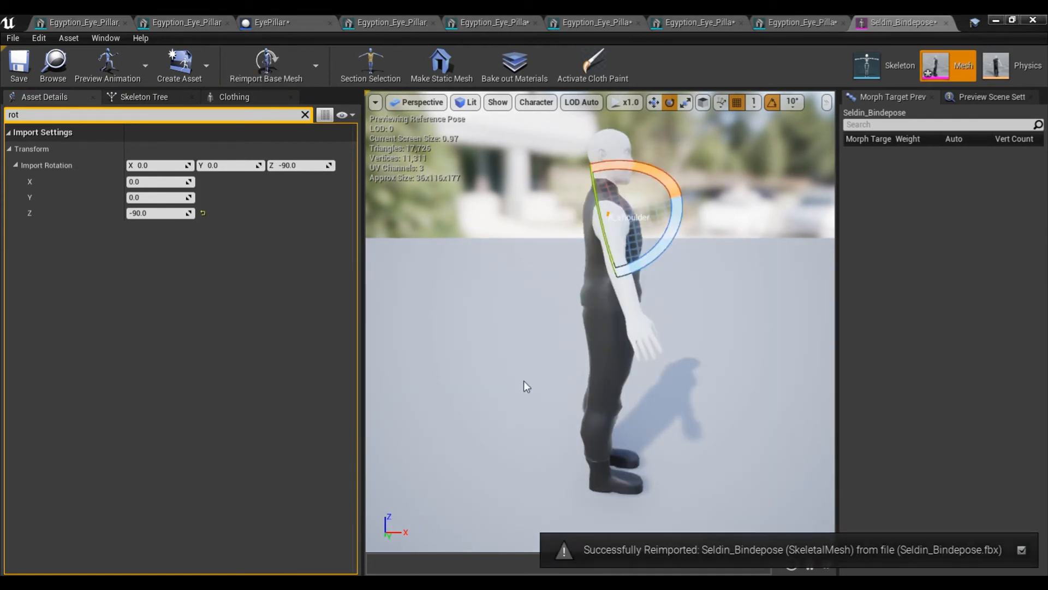